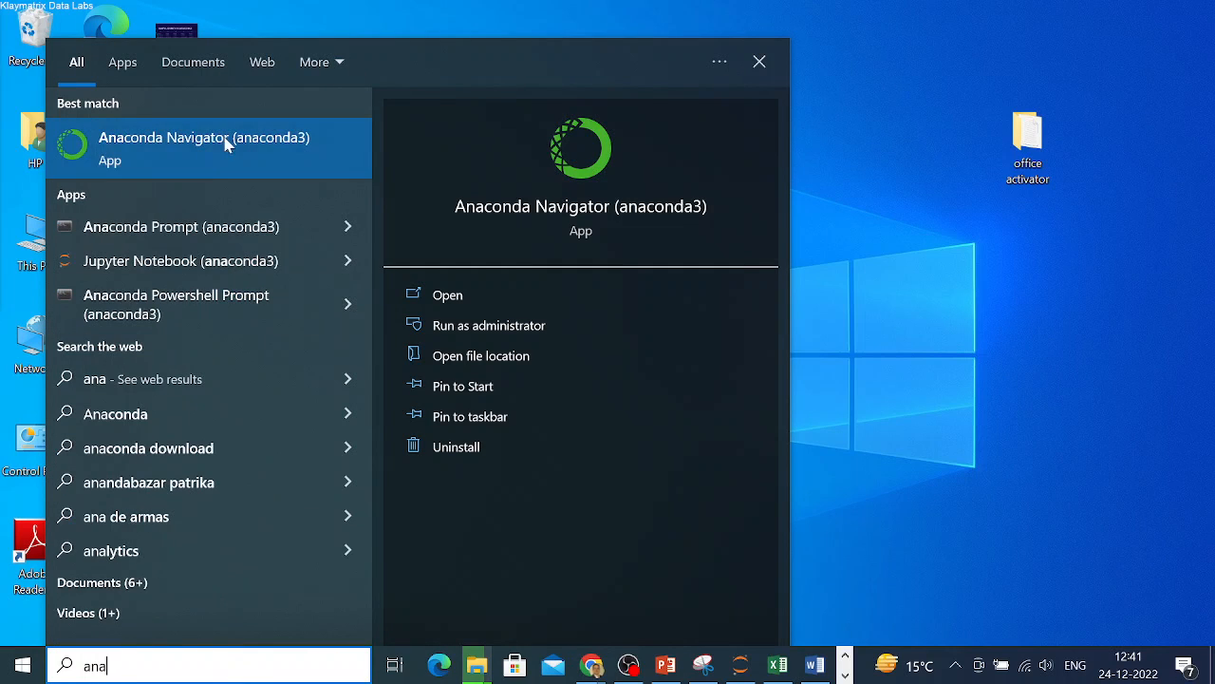
mouse_move(188, 161)
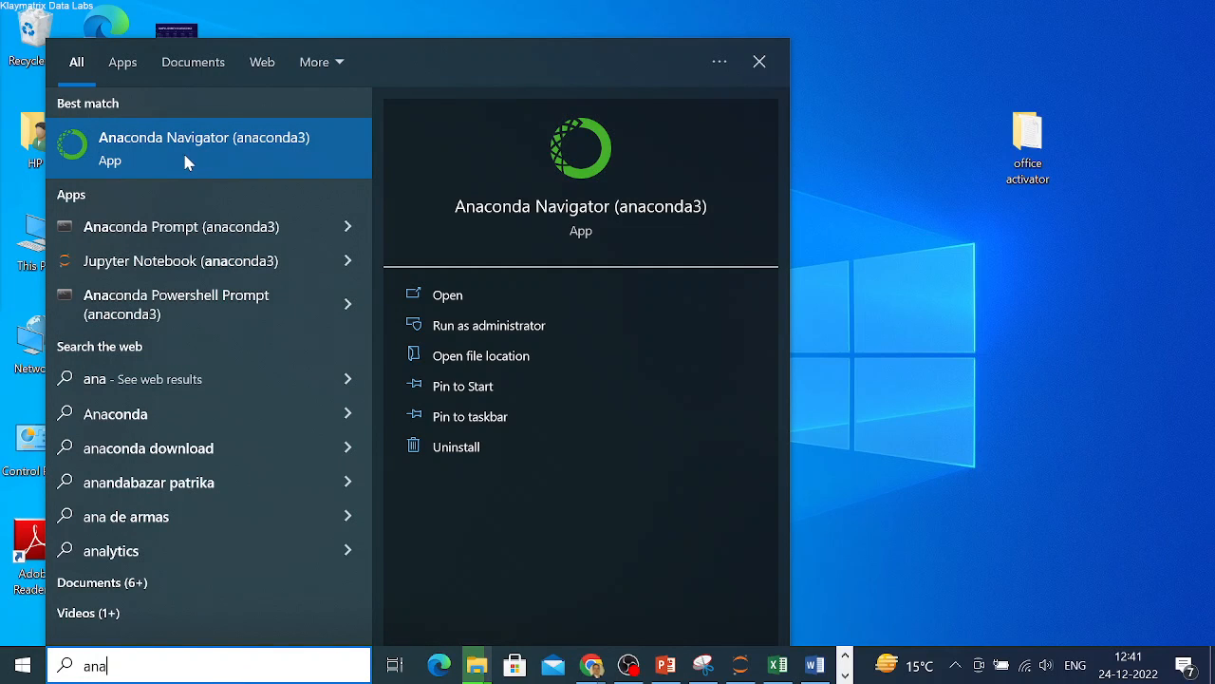
Launch Anaconda Navigator (anaconda3) from the Start search results for 'ana'.
left_click(205, 148)
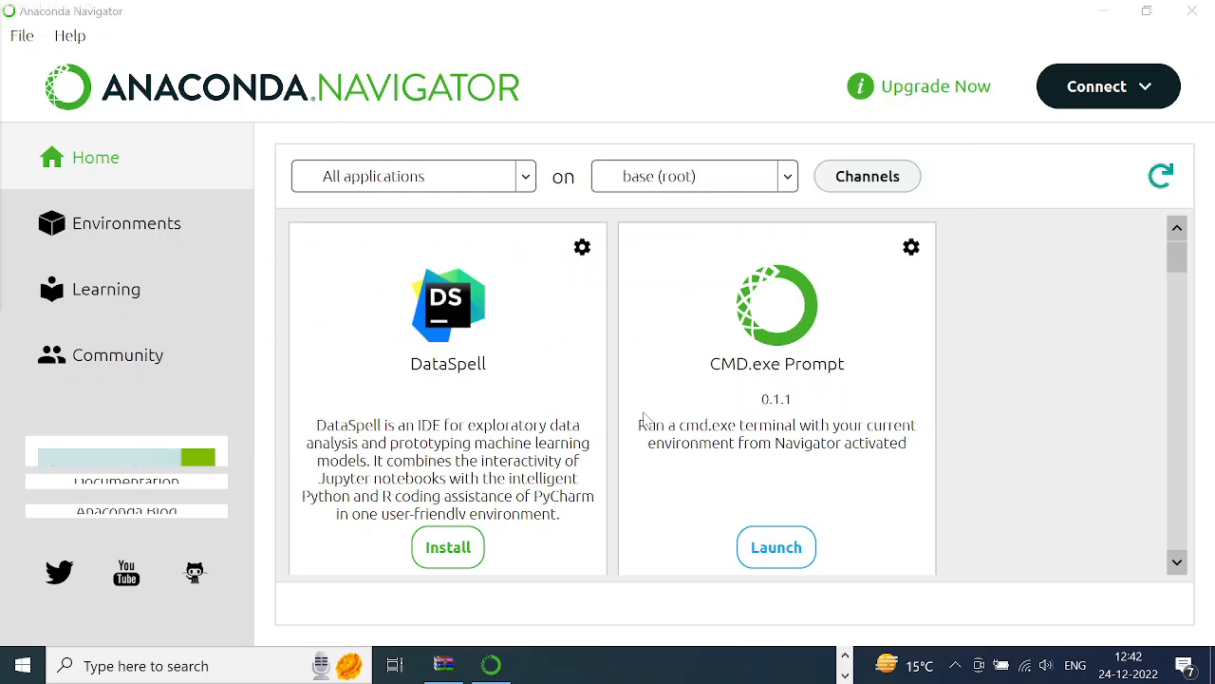
mouse_move(632, 356)
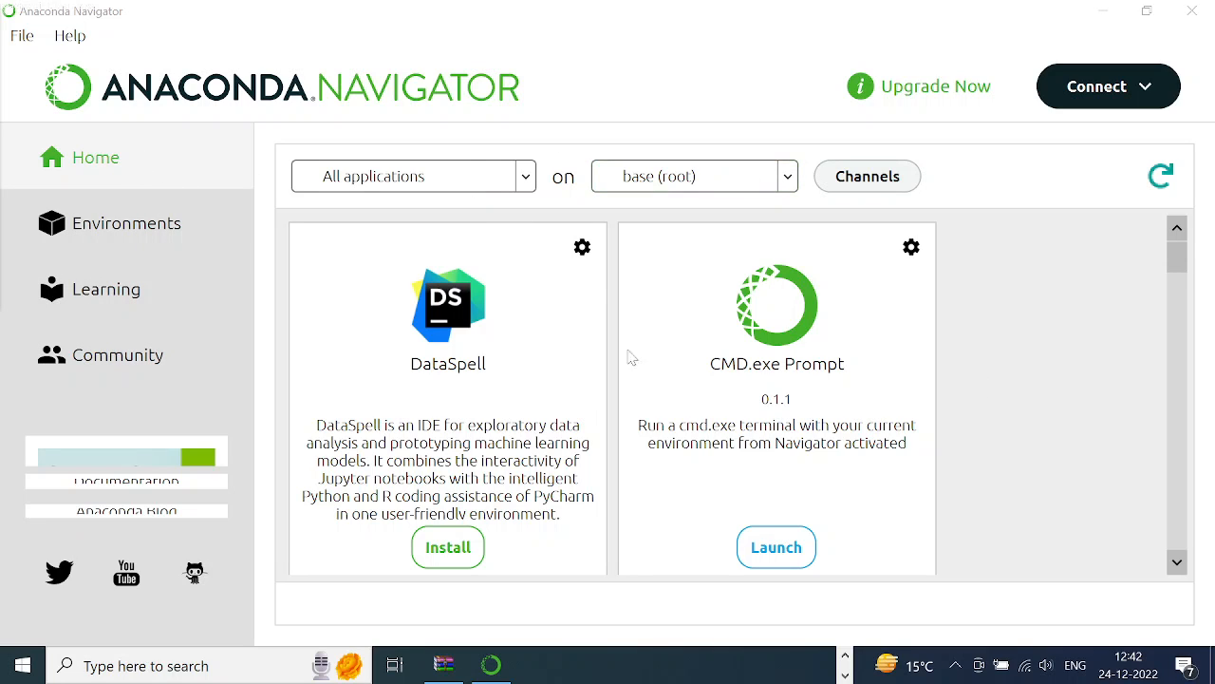
Launch Spyder from its tile on the Navigator Home page.
left_click(777, 547)
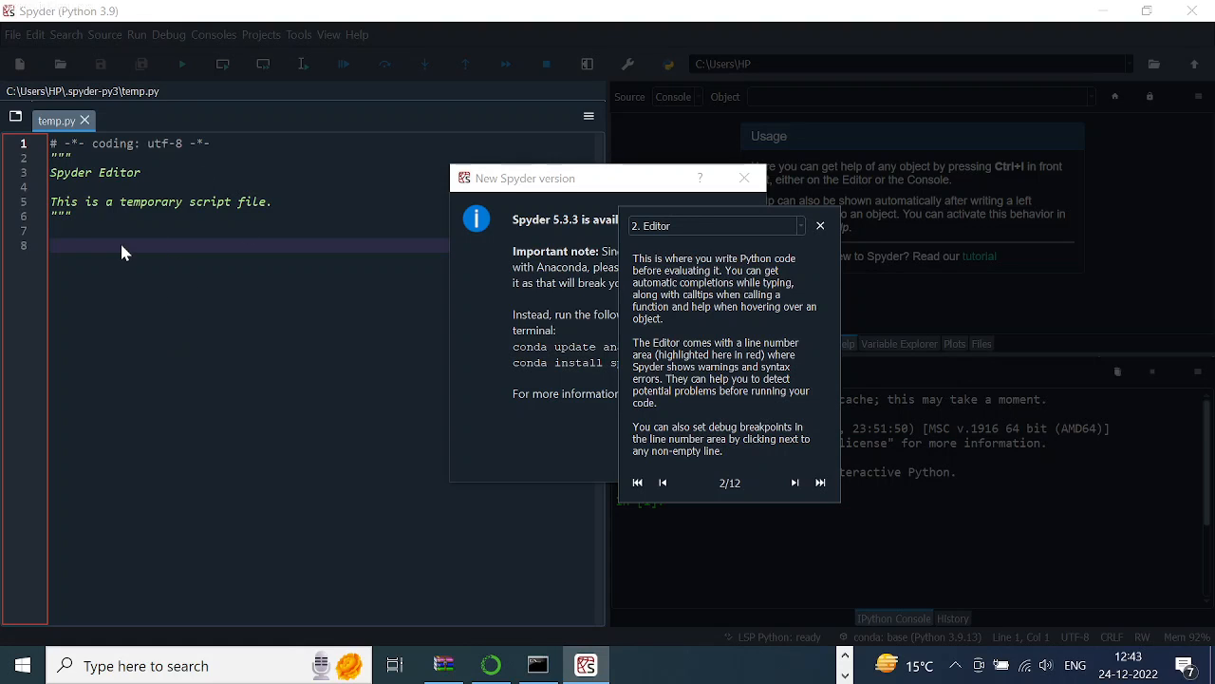
Step through the tour past Editor, IPython Console, Variable Explorer, Help and History Log.
left_click(793, 482)
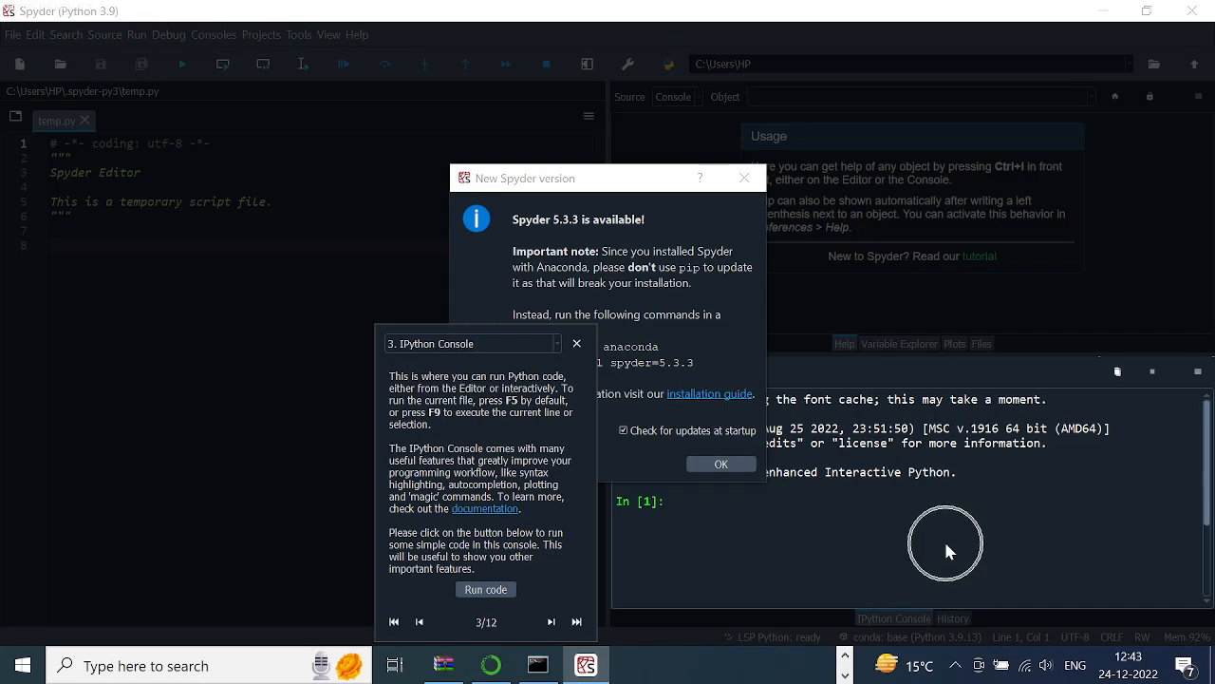
mouse_move(904, 494)
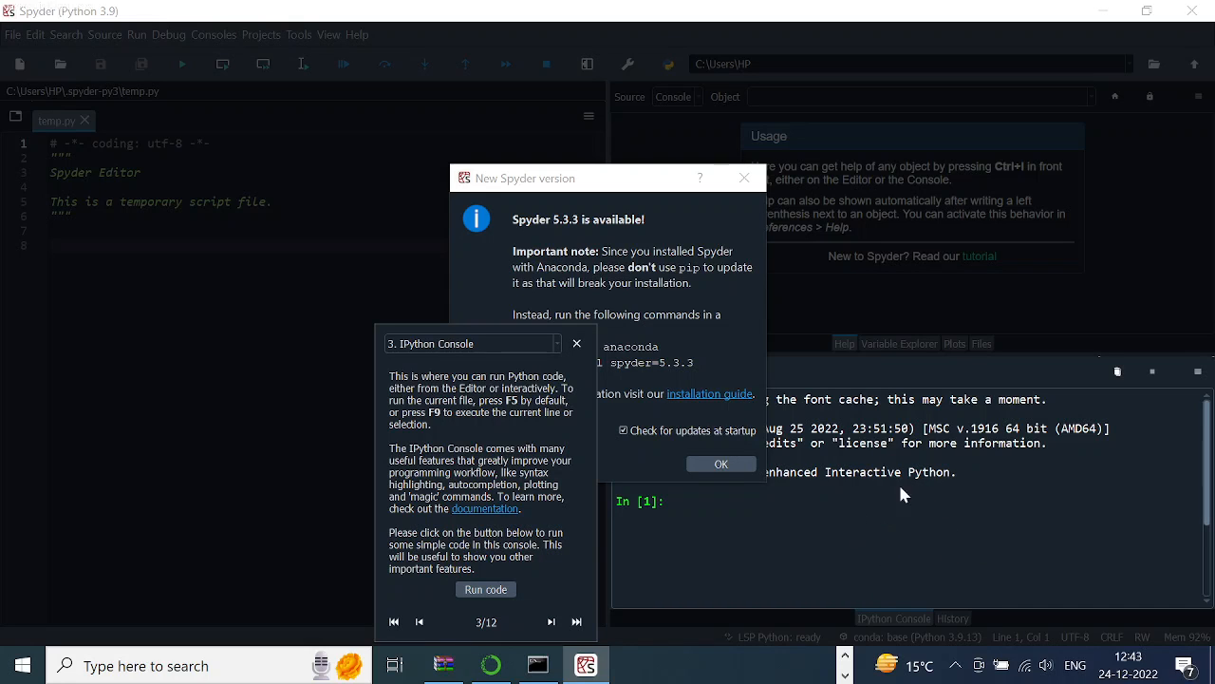
left_click(550, 623)
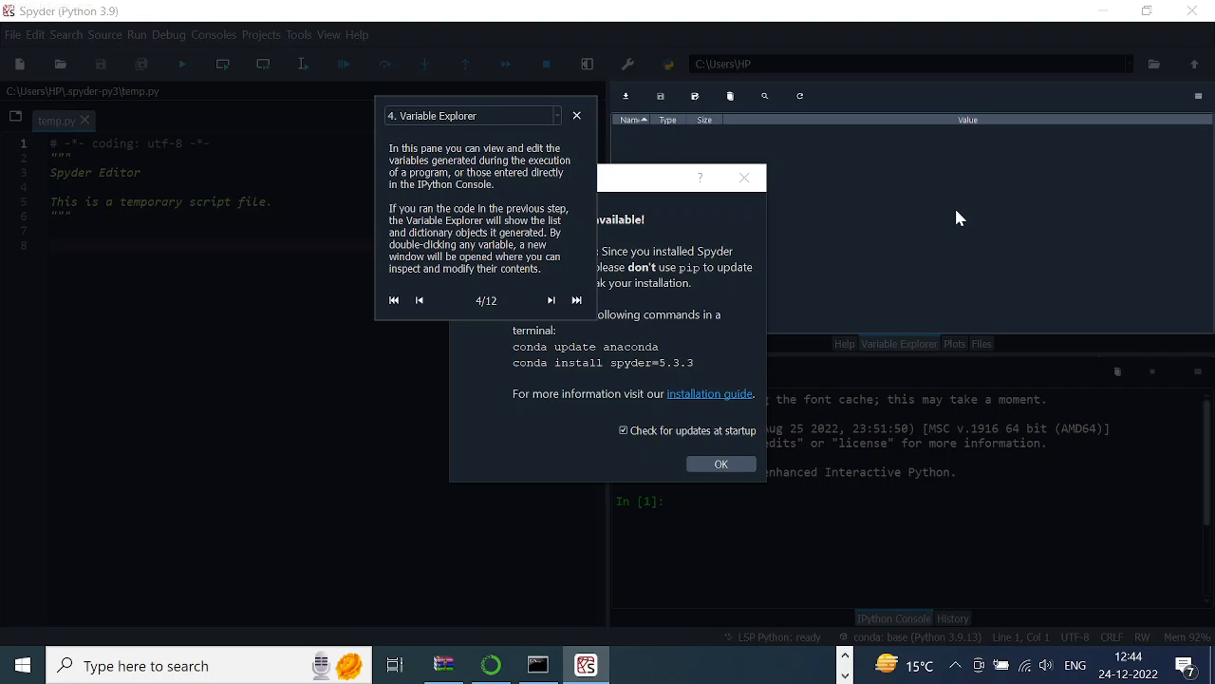
left_click(550, 281)
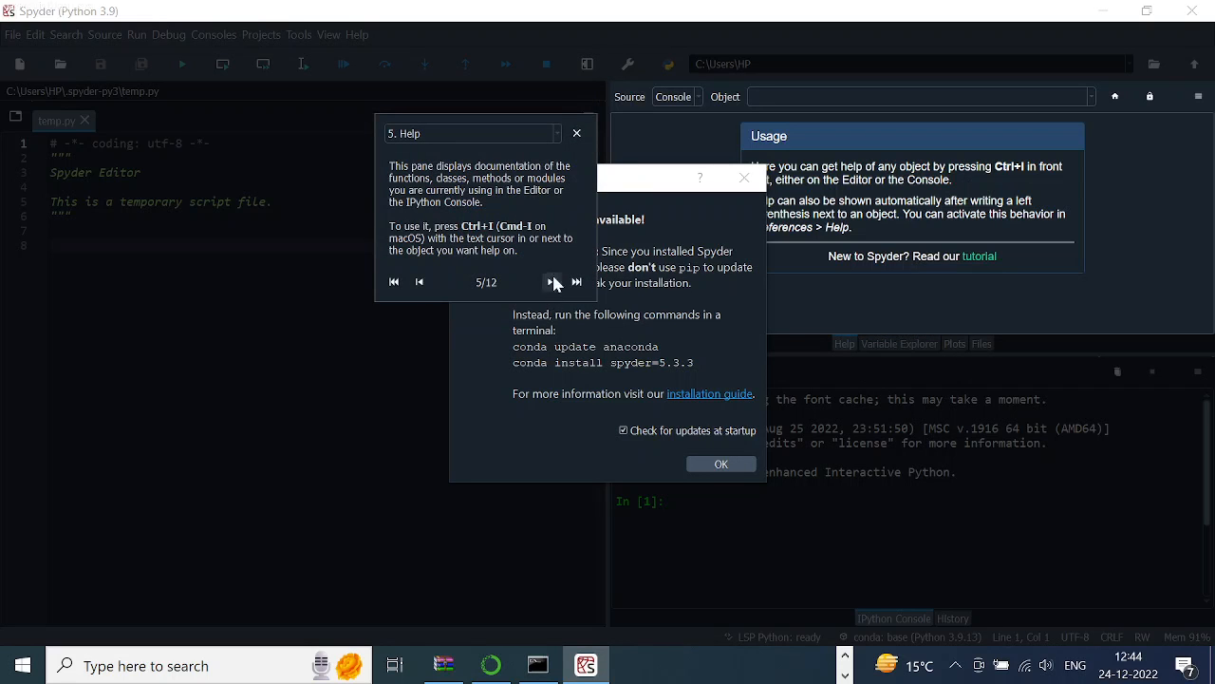
left_click(550, 281)
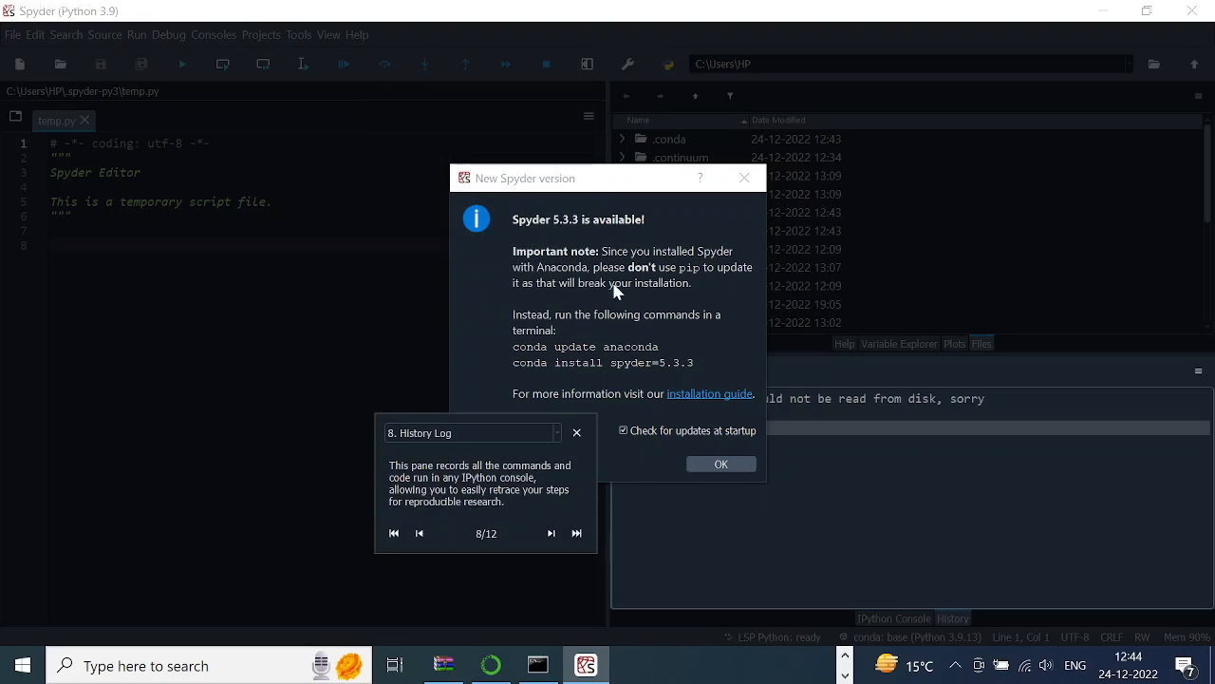
mouse_move(893, 501)
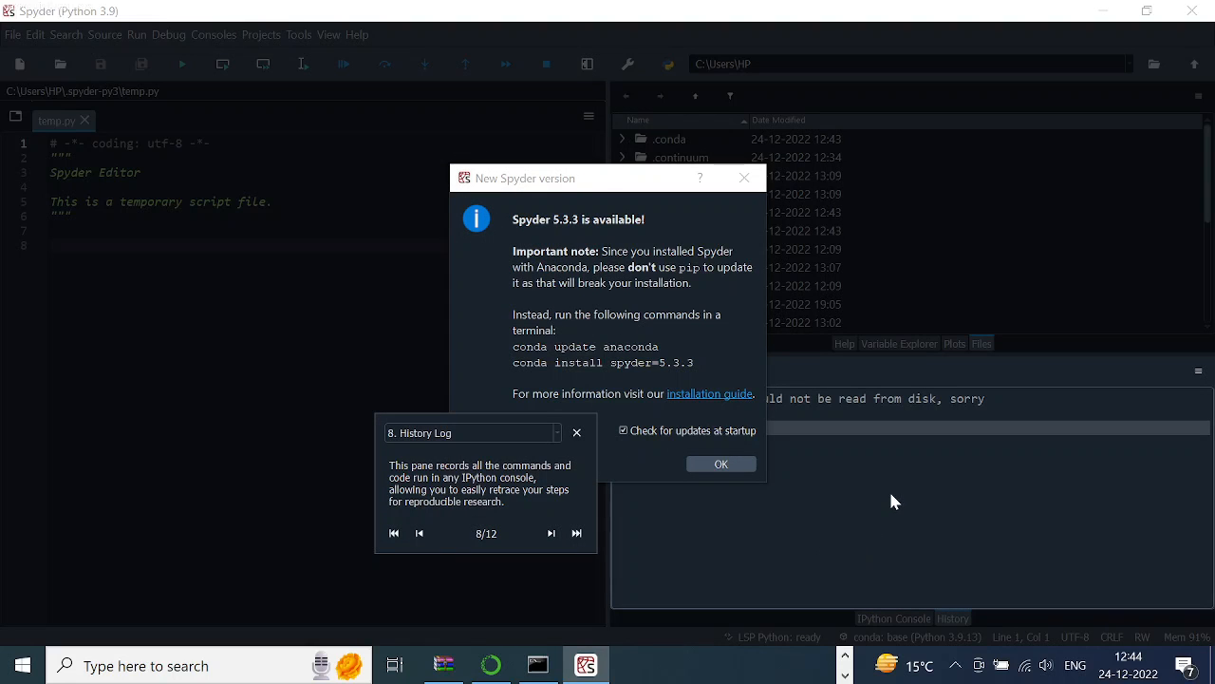
left_click(551, 532)
type("print(")
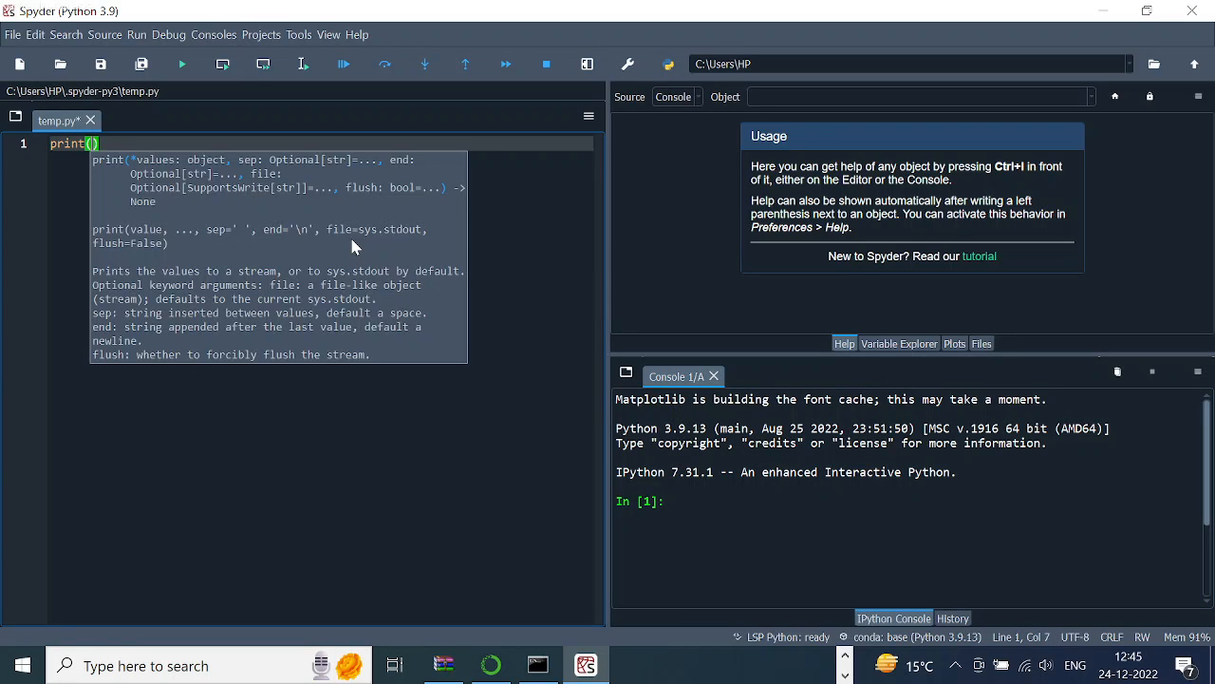
Replace the template script in temp.py with print("hello world ").
type("# print \"hello world \"")
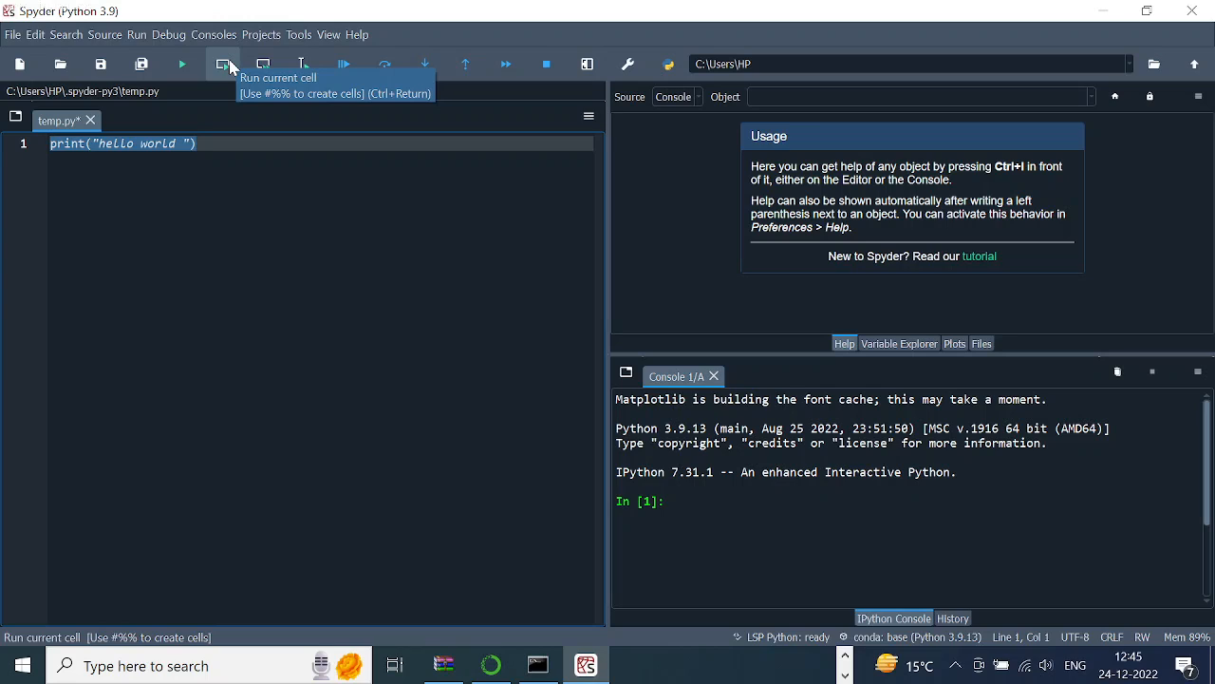
mouse_move(265, 64)
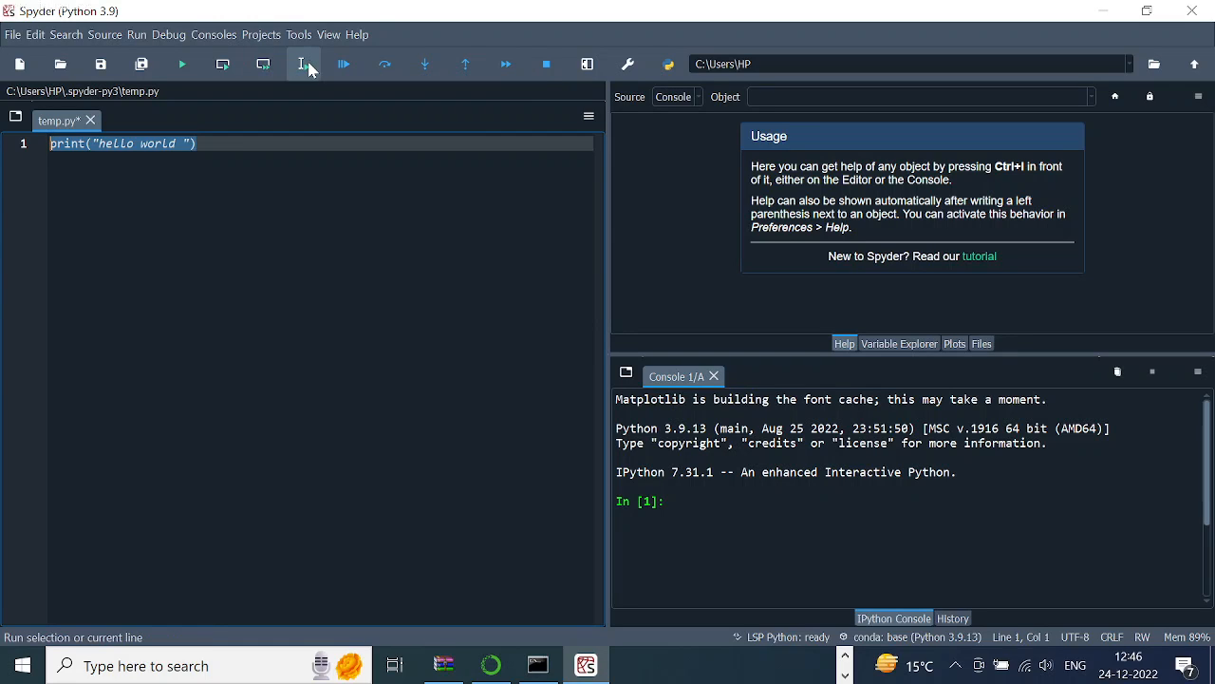
Run the current print line (F9) so the console outputs hello world.
left_click(302, 65)
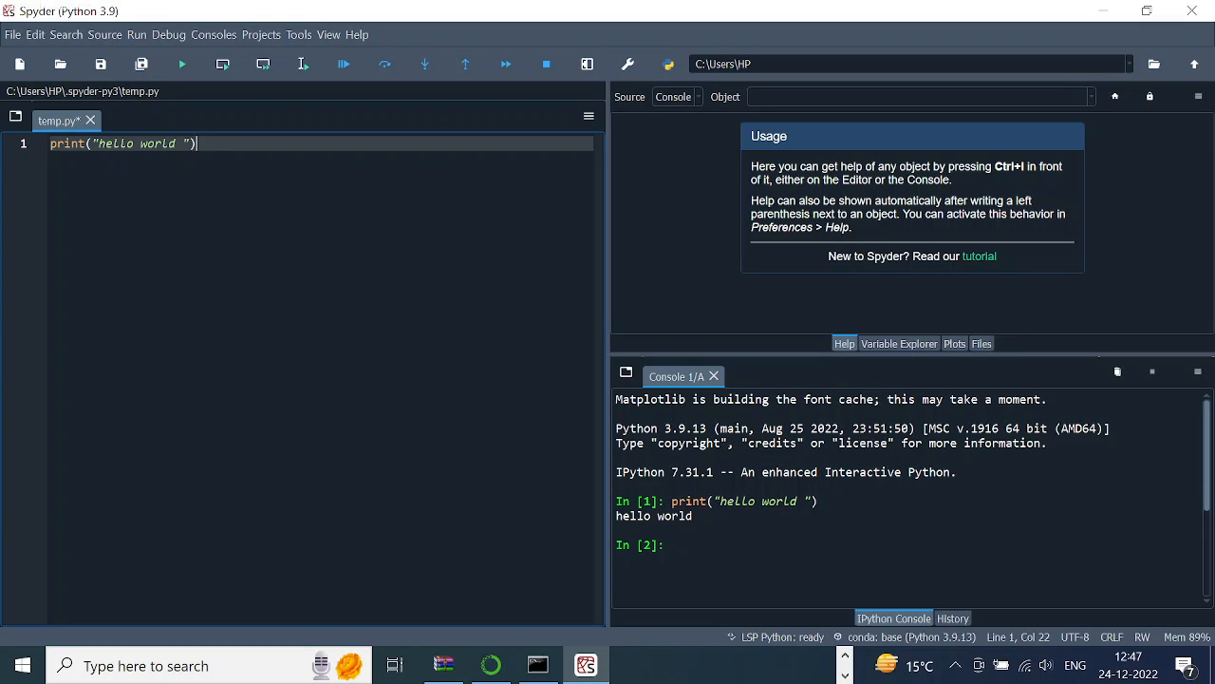